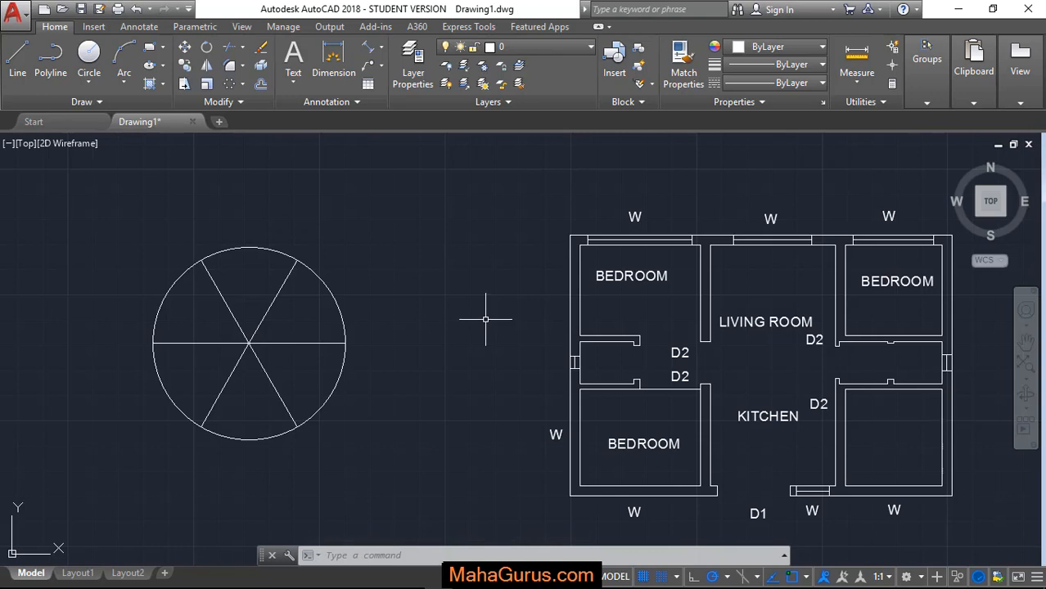
mouse_move(475, 287)
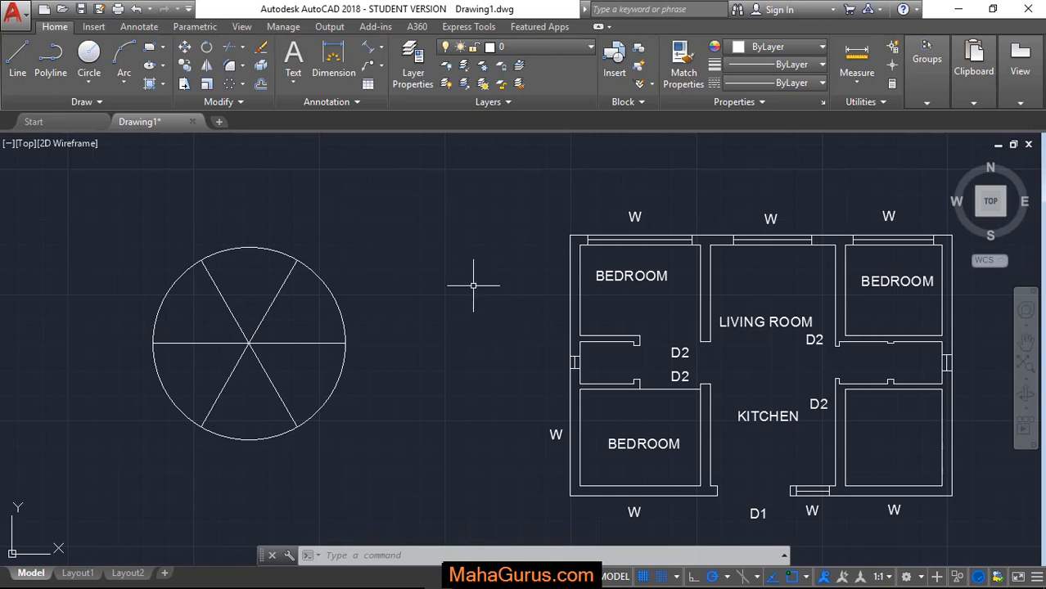
Start an Aligned dimension from the Dimension dropdown and pick two spoke endpoints on the circle
scroll("down", 3)
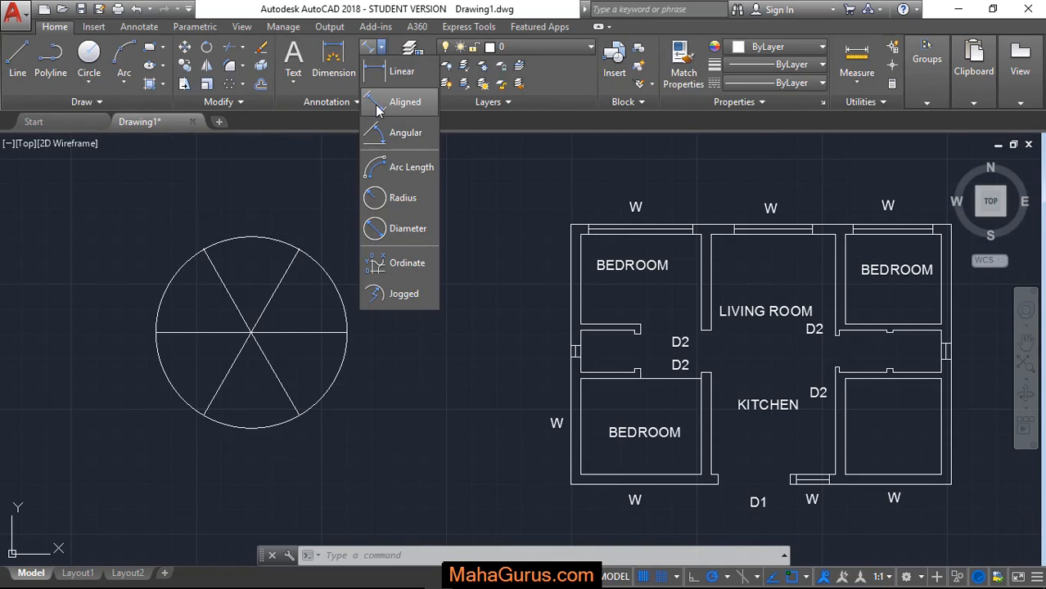
mouse_move(406, 107)
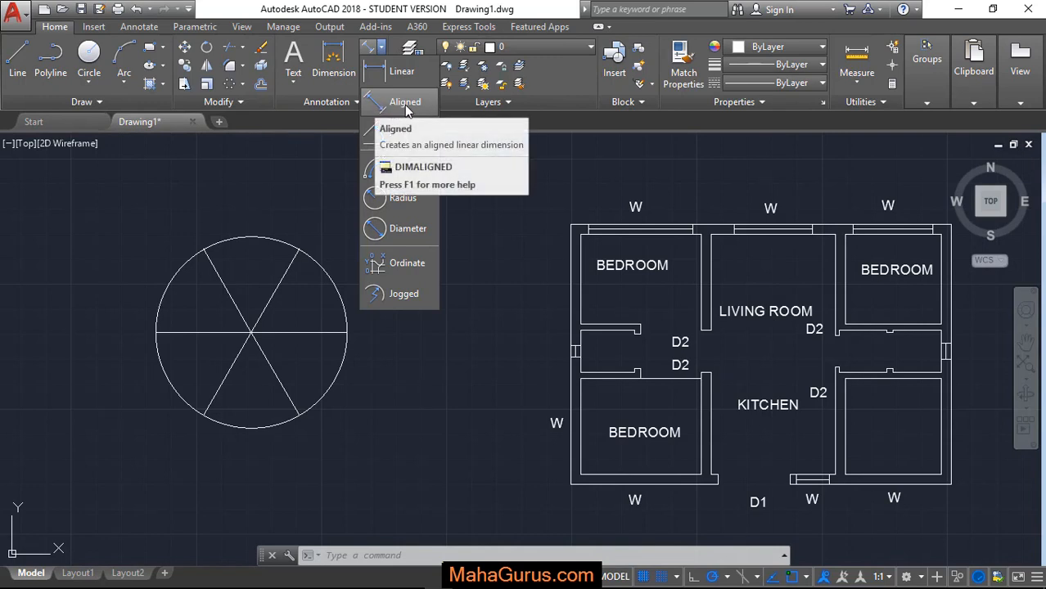
left_click(393, 128)
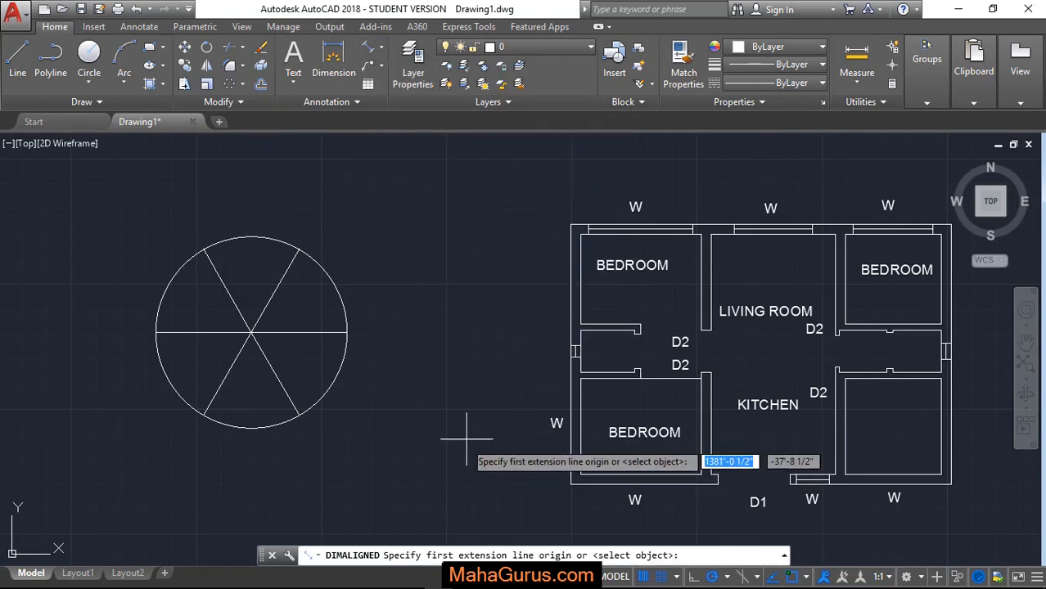
mouse_move(396, 249)
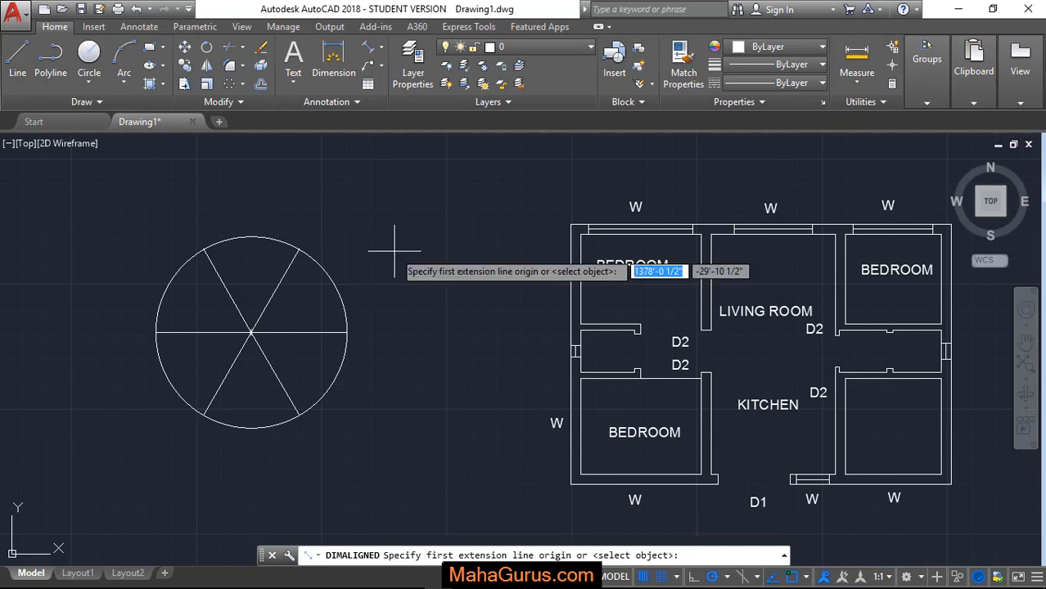
mouse_move(298, 247)
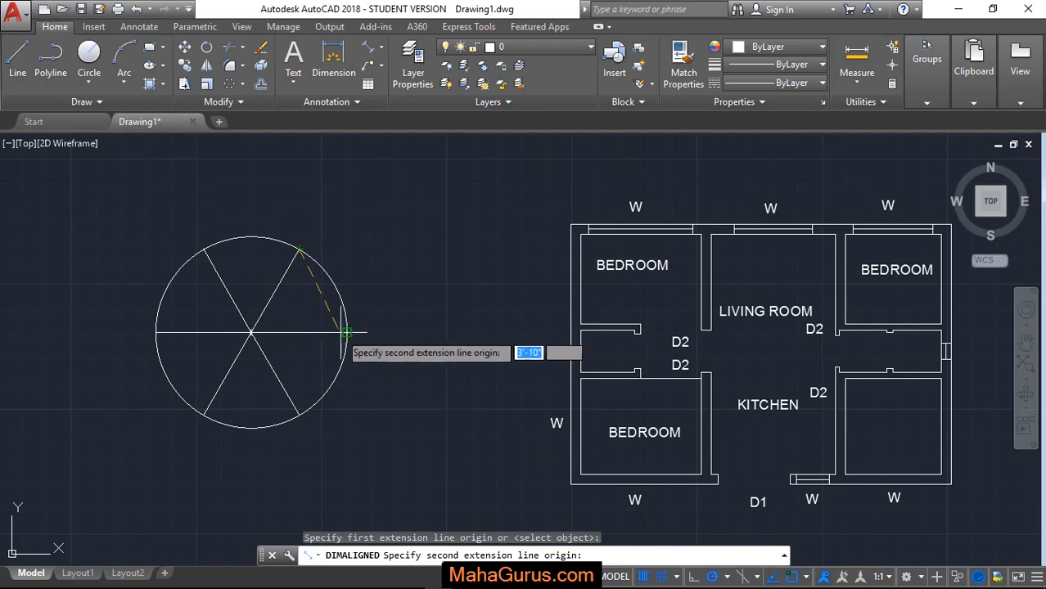
left_click(347, 331)
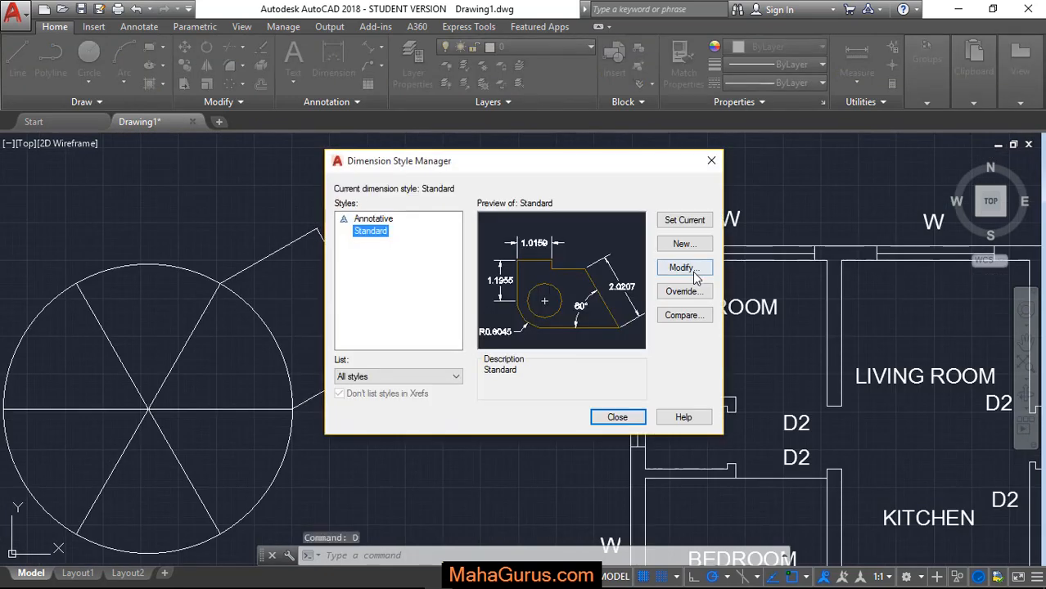
Modify the Standard style to red lines and 0.5" text, giving the circle dimension 47.8357 in red
left_click(684, 268)
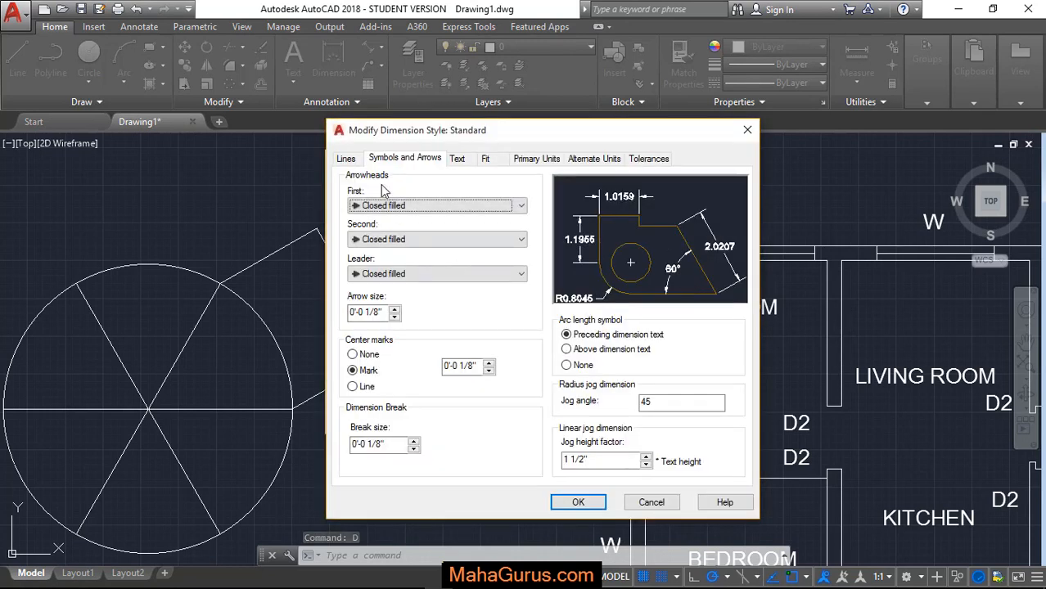
left_click(347, 157)
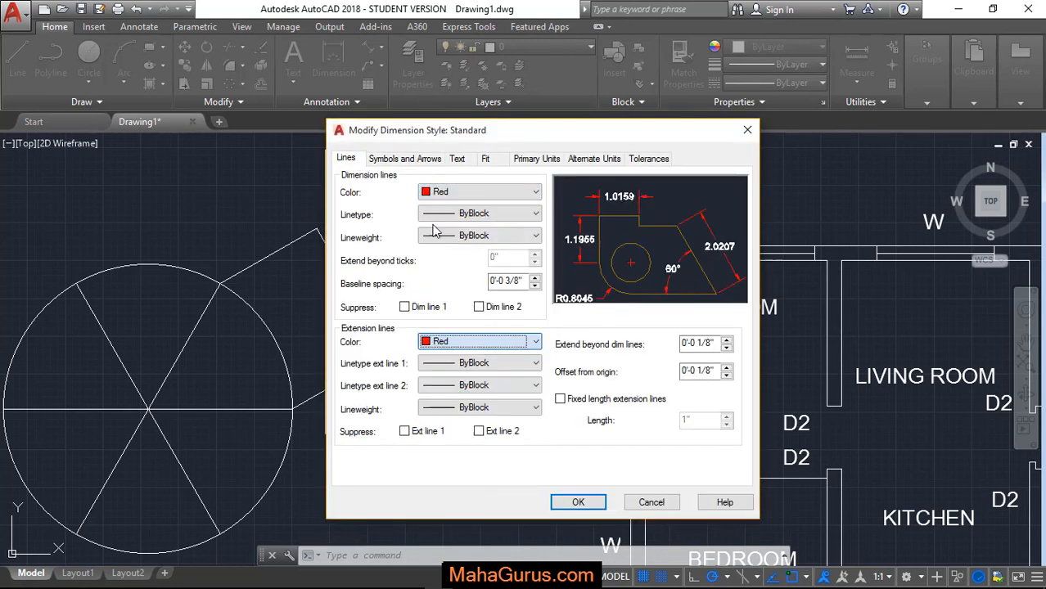
left_click(458, 157)
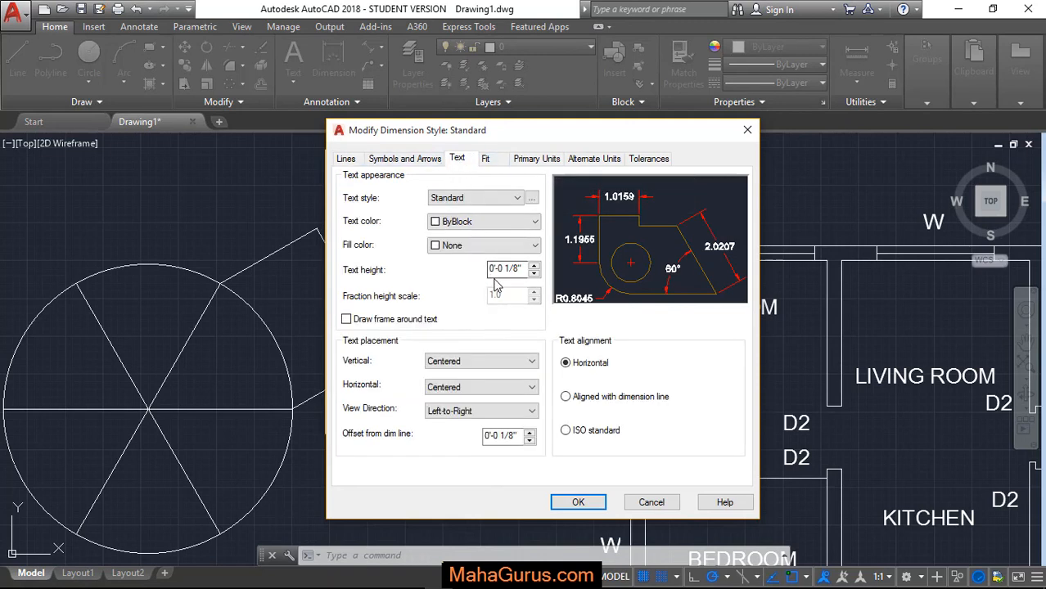
triple_click(504, 269)
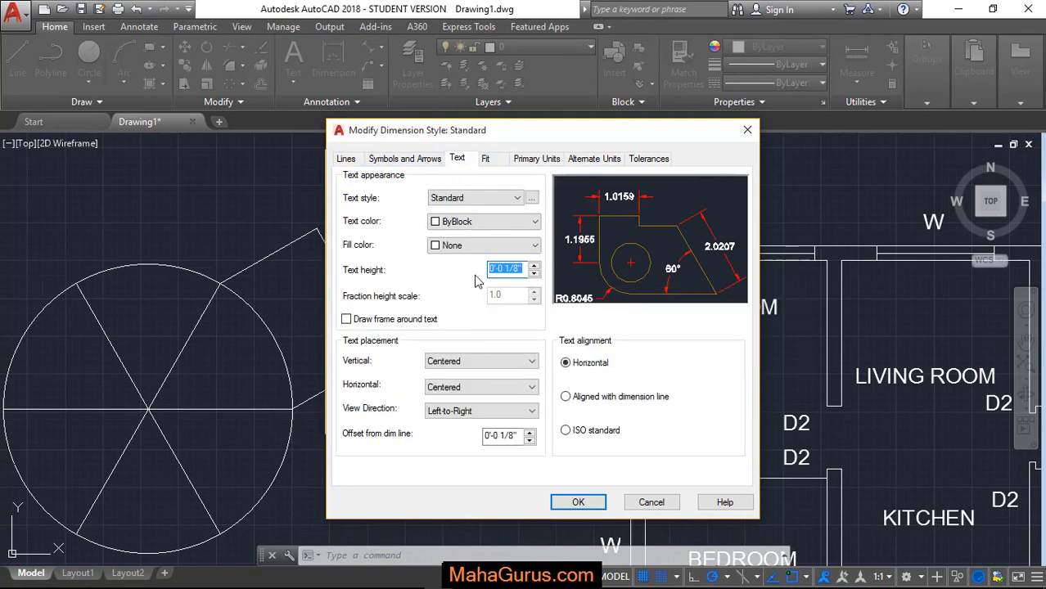
type("0.5\"")
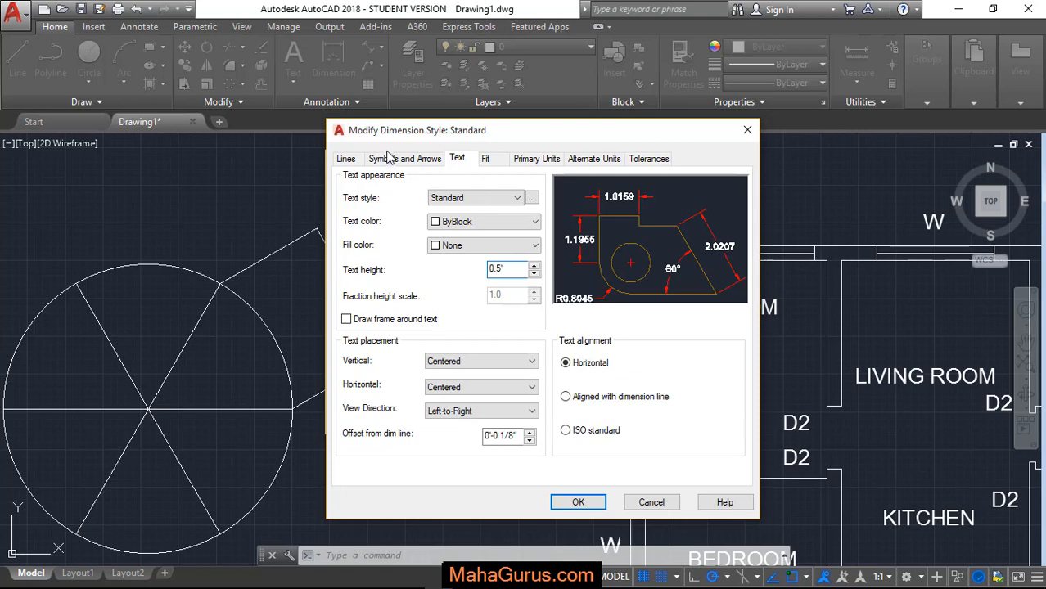
left_click(406, 157)
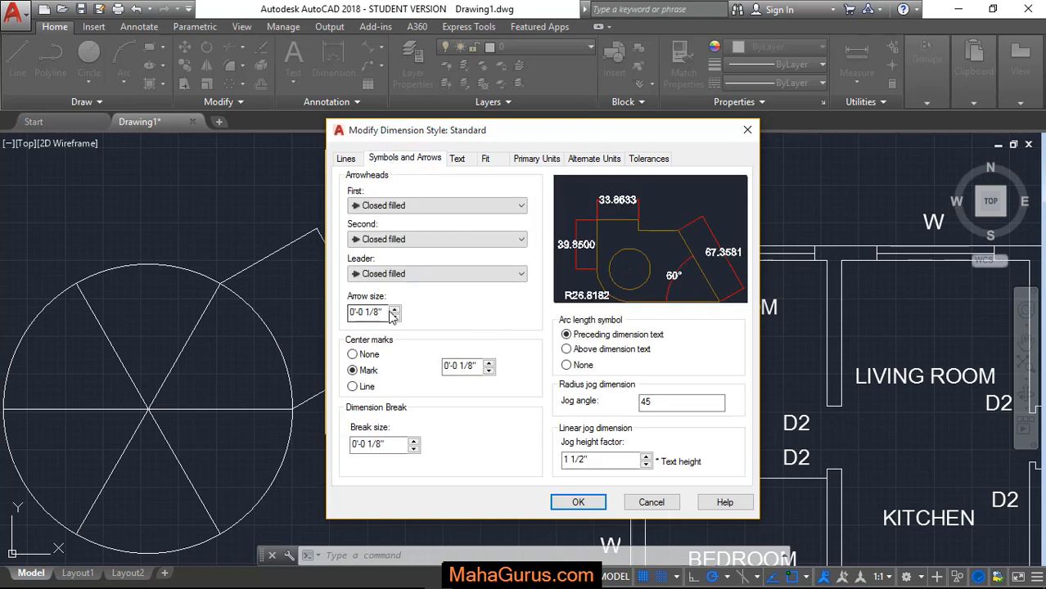
left_click(367, 313)
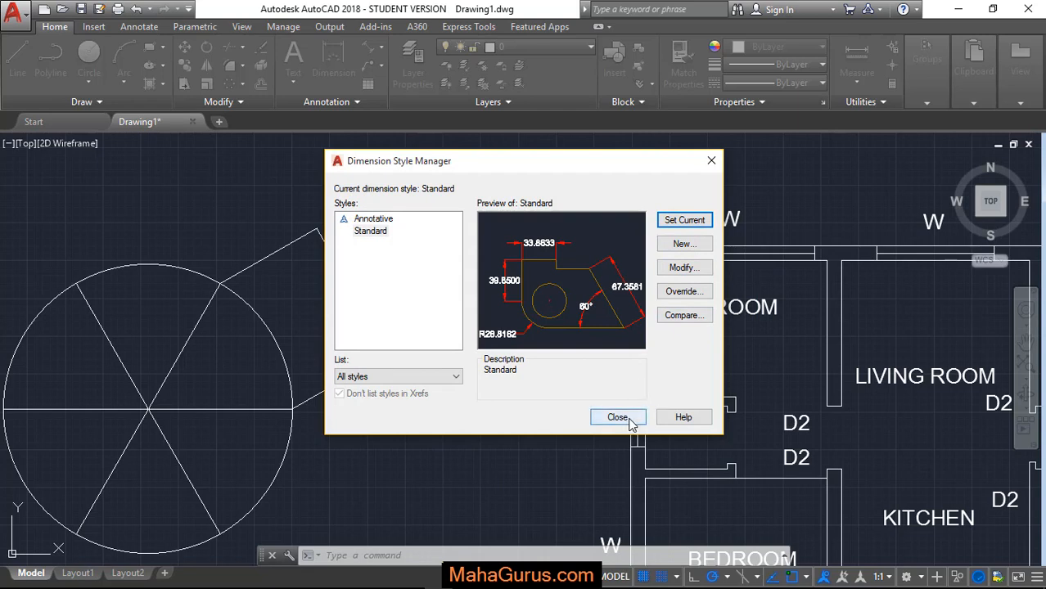
left_click(618, 418)
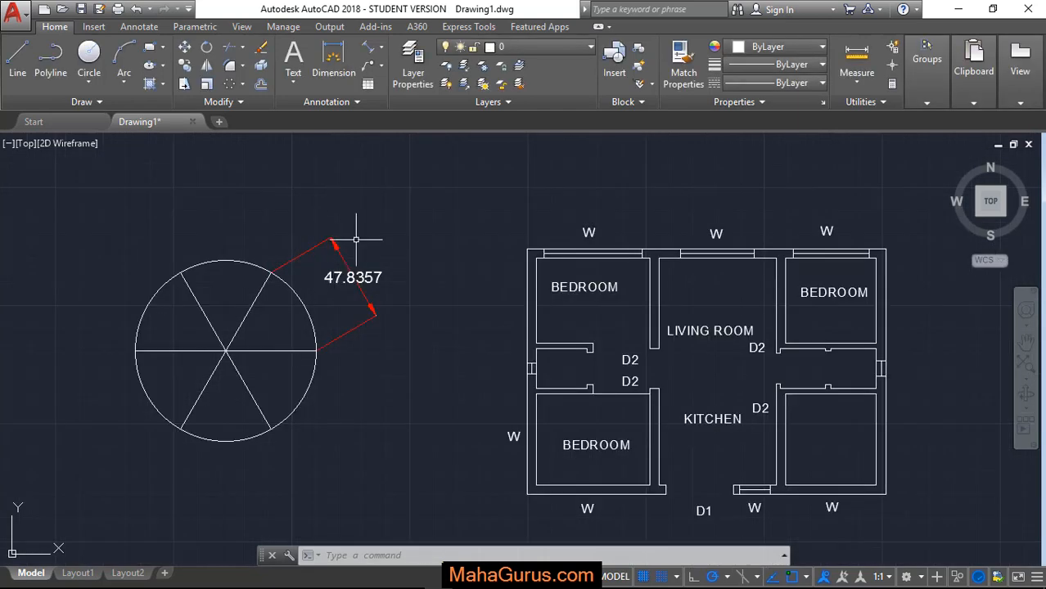
scroll("down", 3)
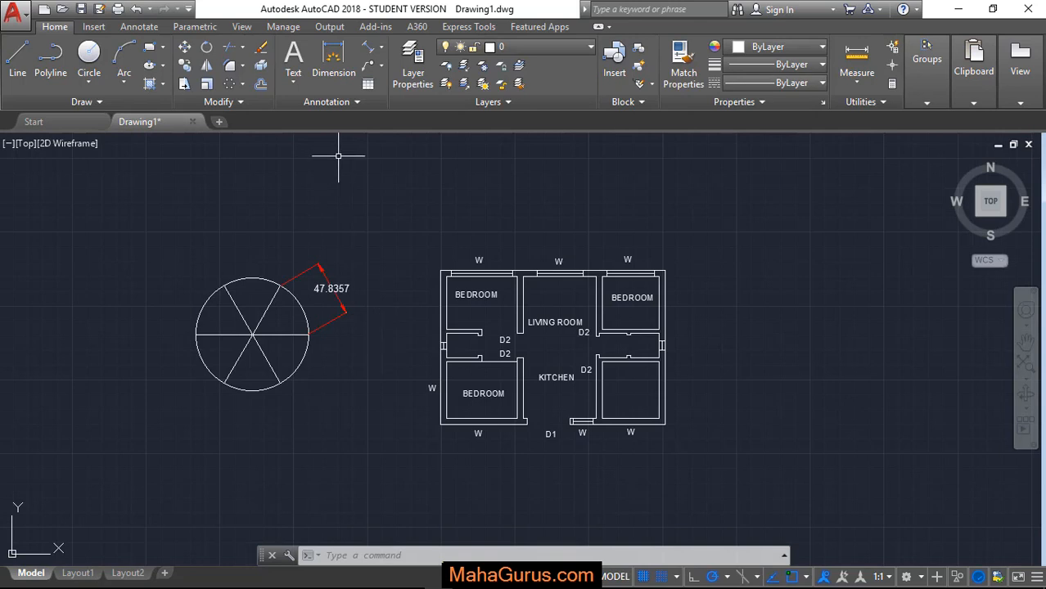
Run DIMALIGNED and place a 230.2173 dimension diagonally across the floor plan corners
type("AIMa")
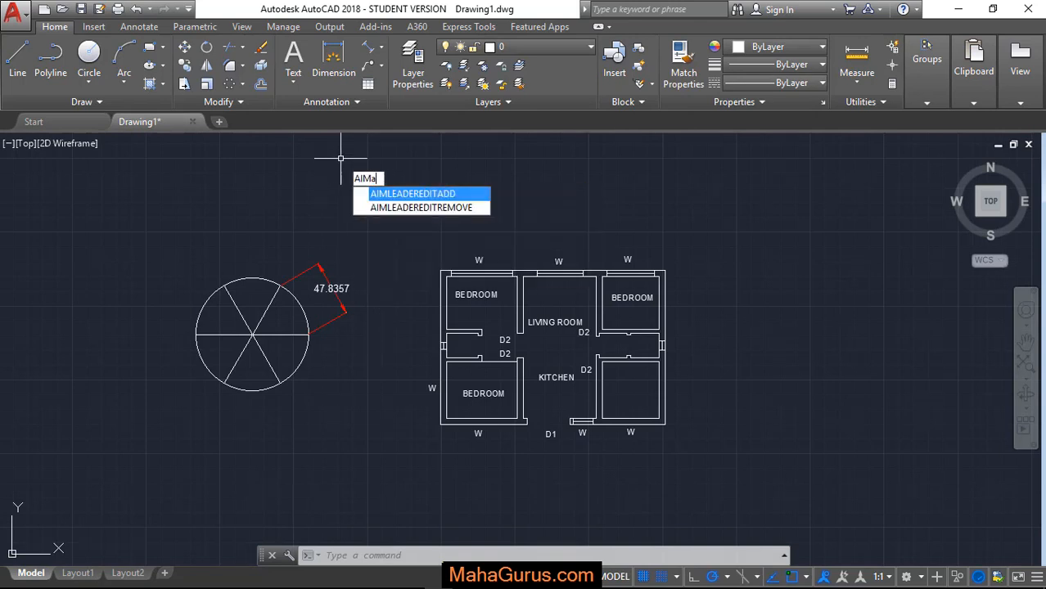
type("li")
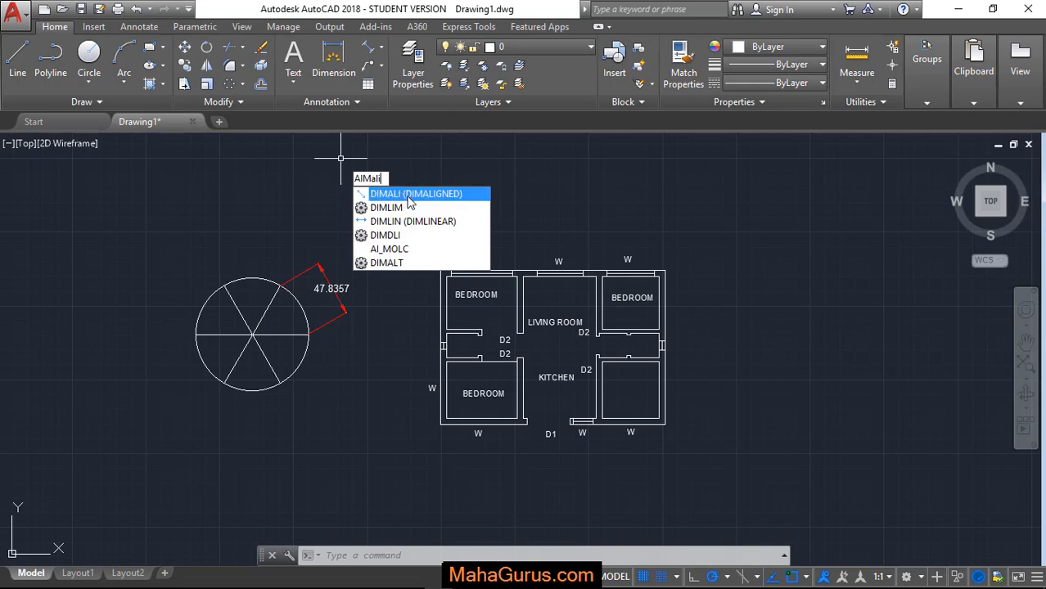
left_click(408, 194)
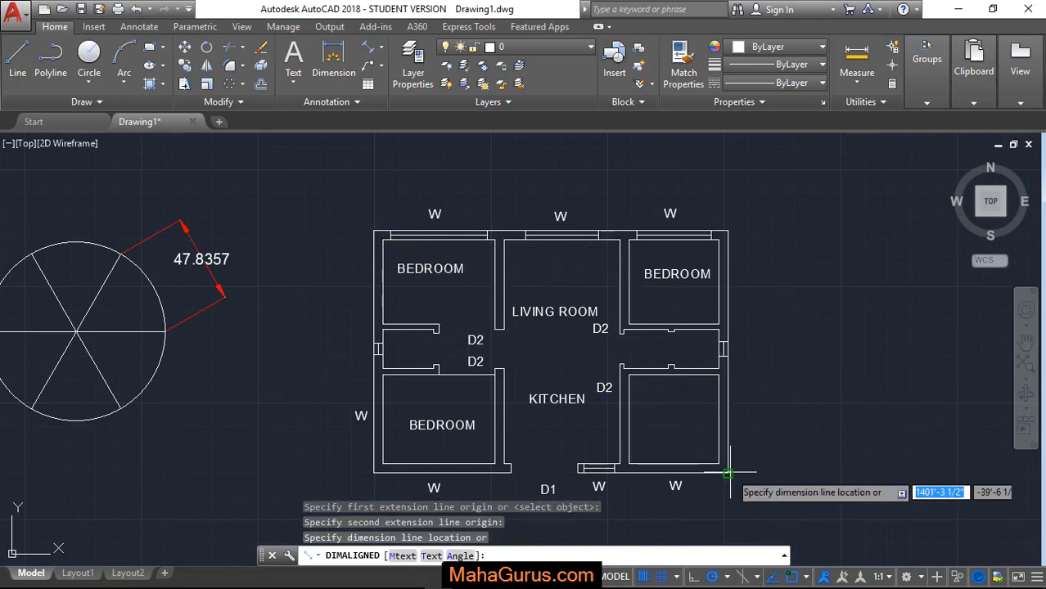
scroll("down", 3)
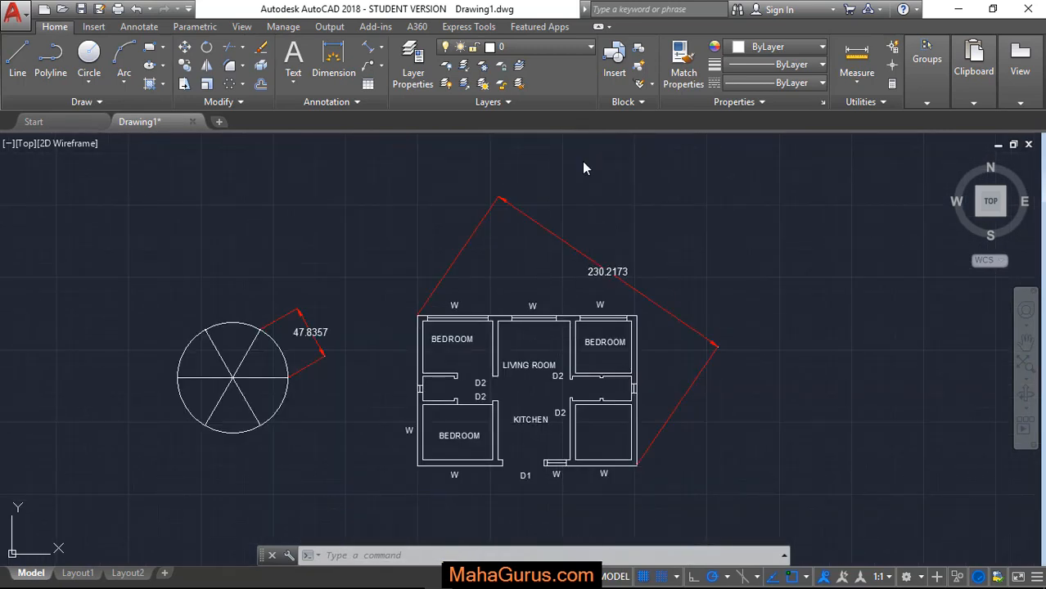
mouse_move(580, 170)
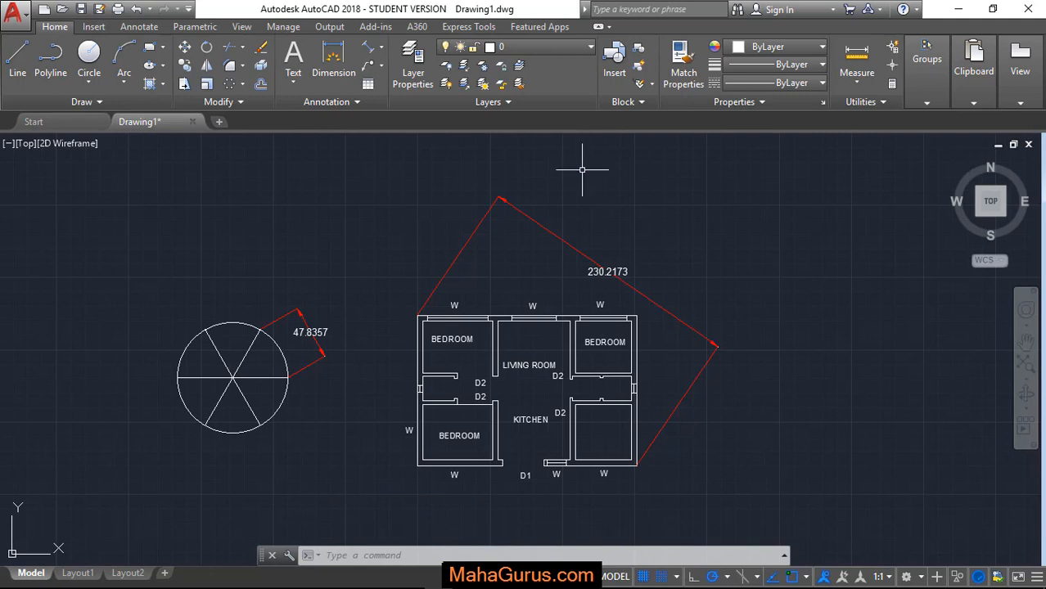